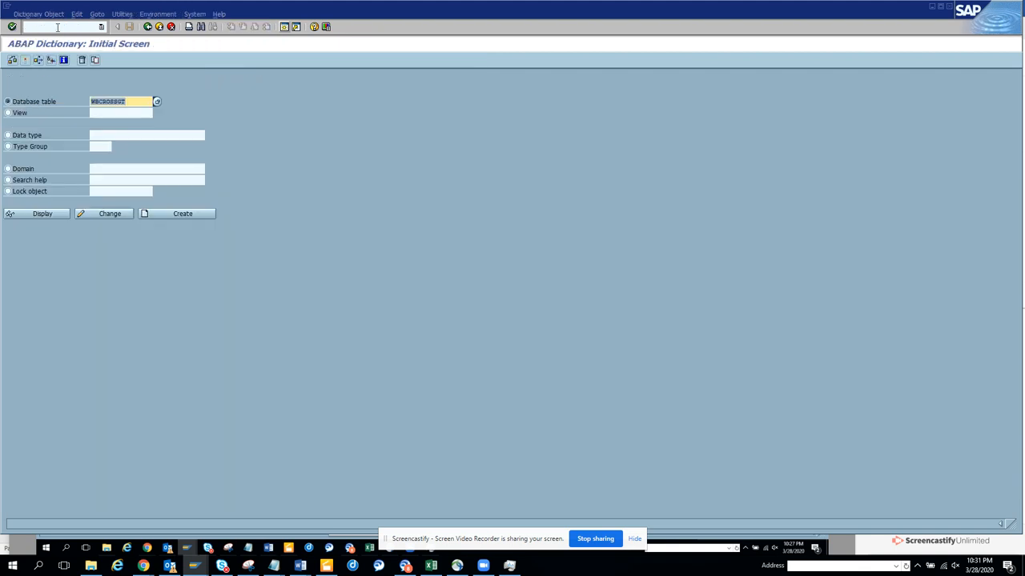
Enter table LFA1 in SE11 and start its where-used list.
type("1")
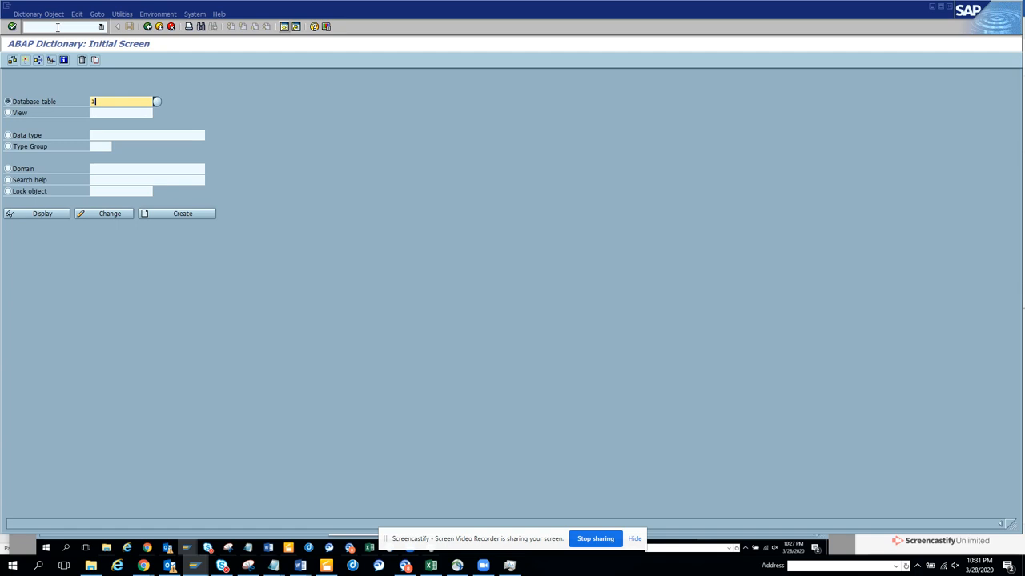
type("lfa1")
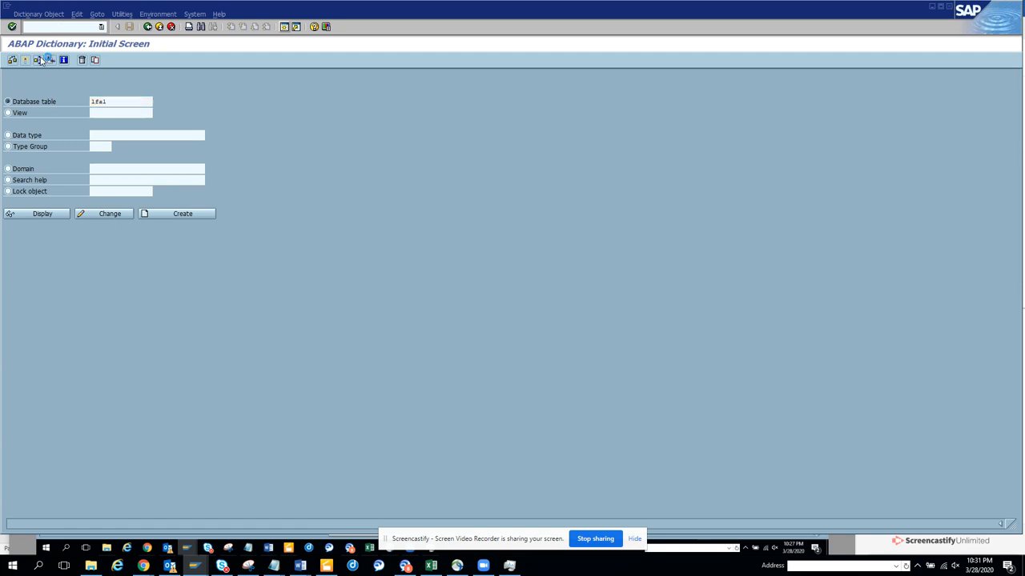
left_click(47, 61)
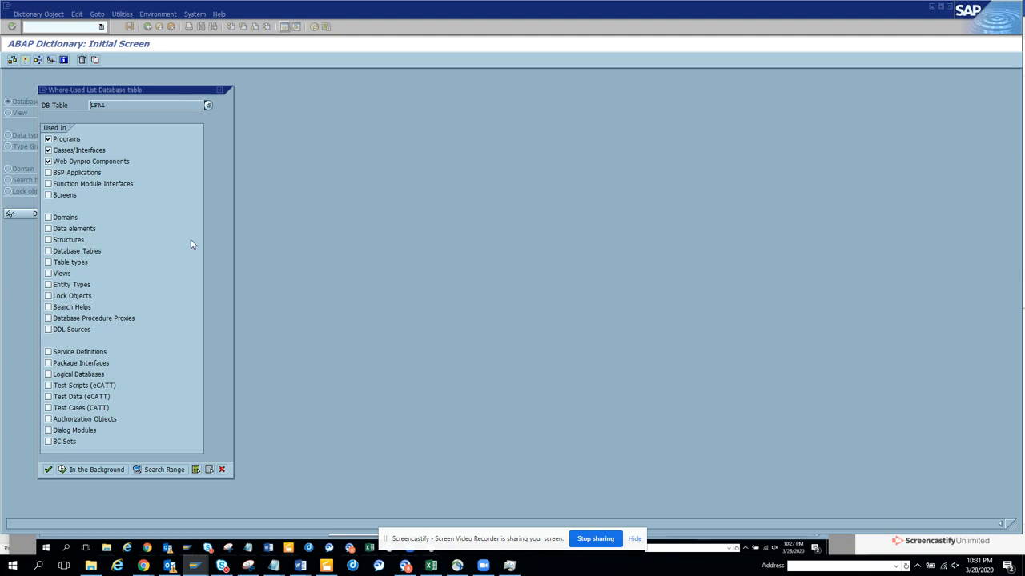
mouse_move(323, 331)
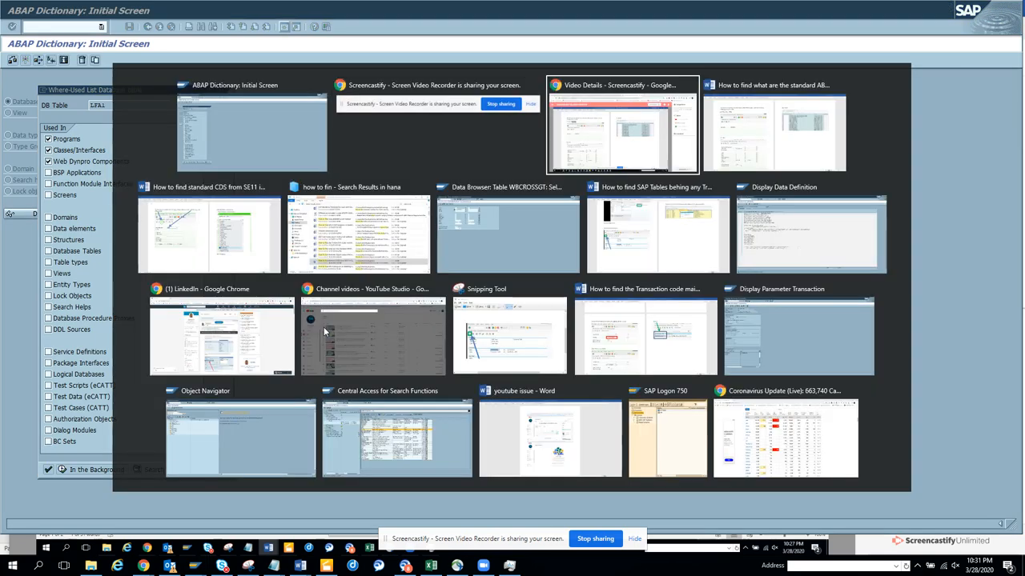
Read the Word notes 'How to find standard CDS from SE11' and switch back to SAP.
left_click(775, 131)
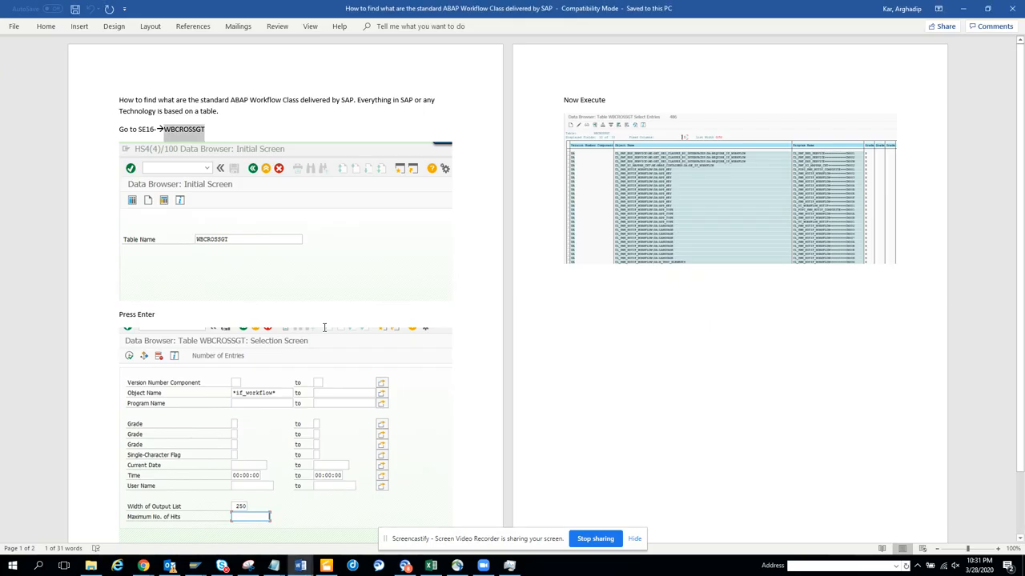
key("alt+tab")
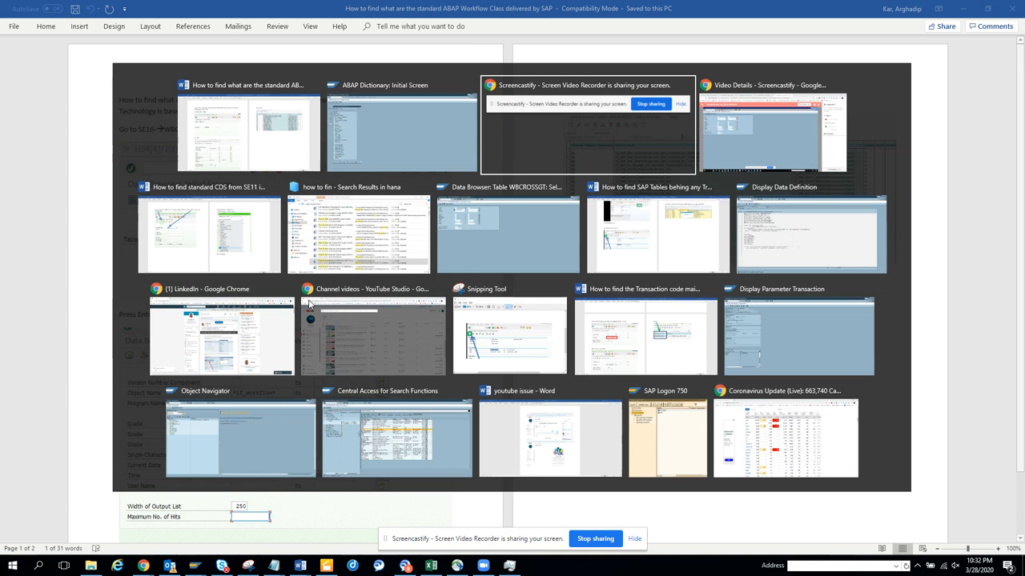
left_click(208, 234)
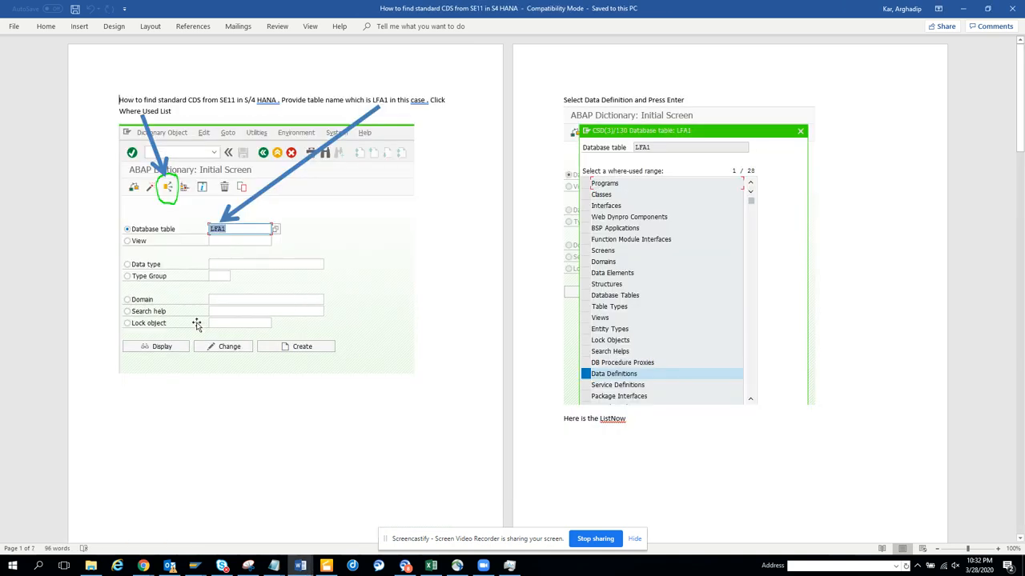
mouse_move(624, 330)
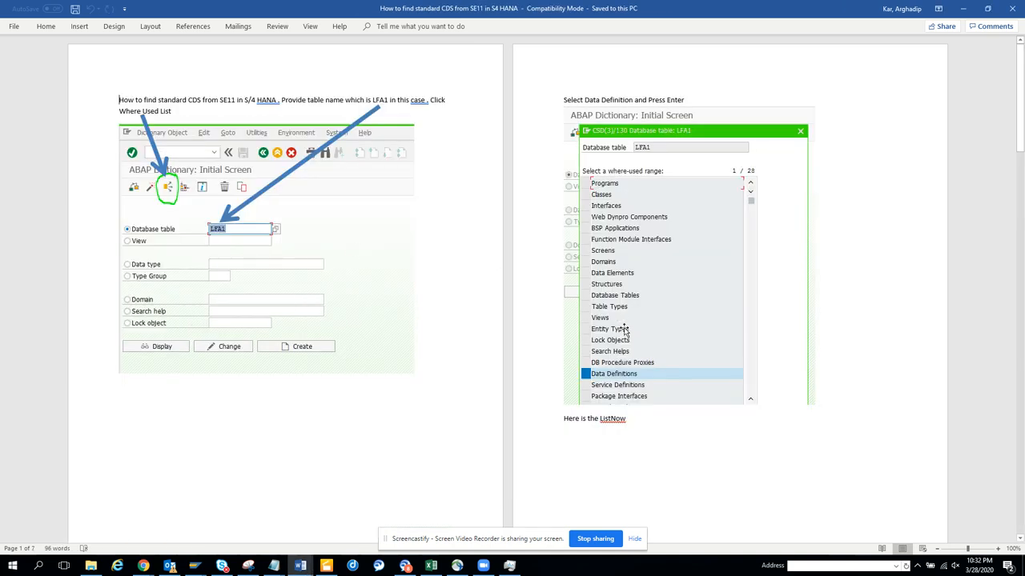
mouse_move(660, 329)
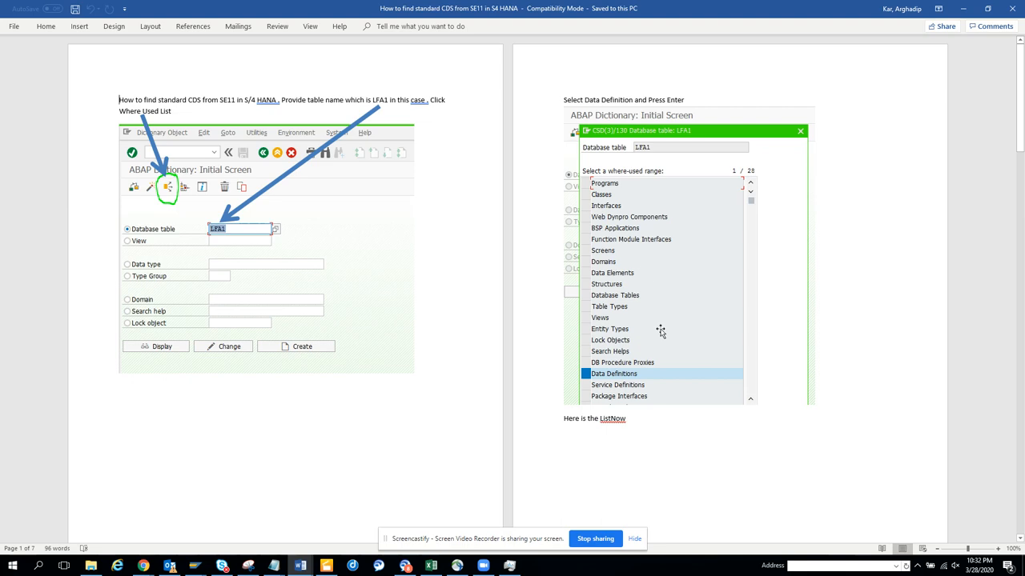
key("alt+tab")
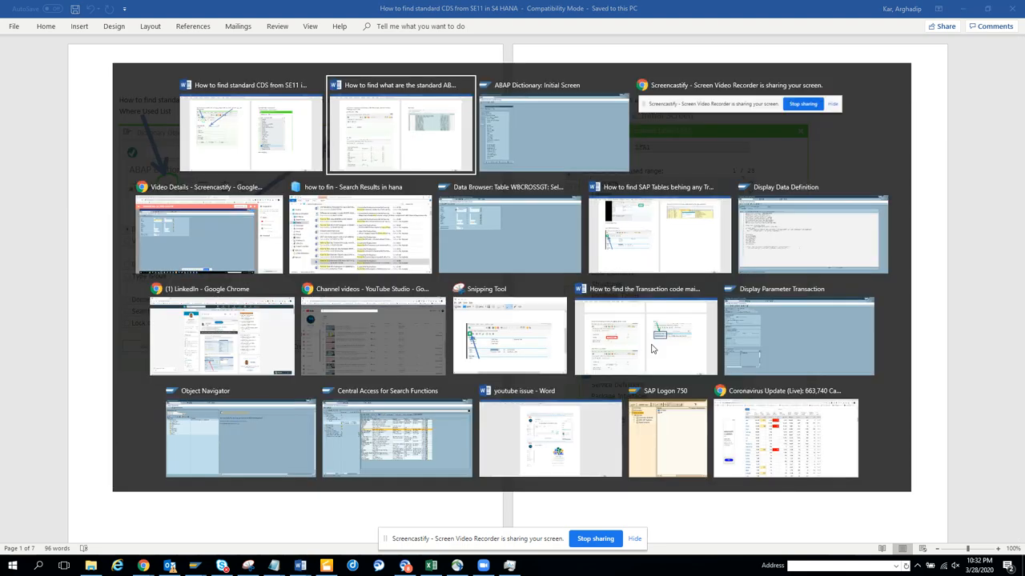
Restrict the LFA1 where-used search to DDL Sources only.
left_click(553, 128)
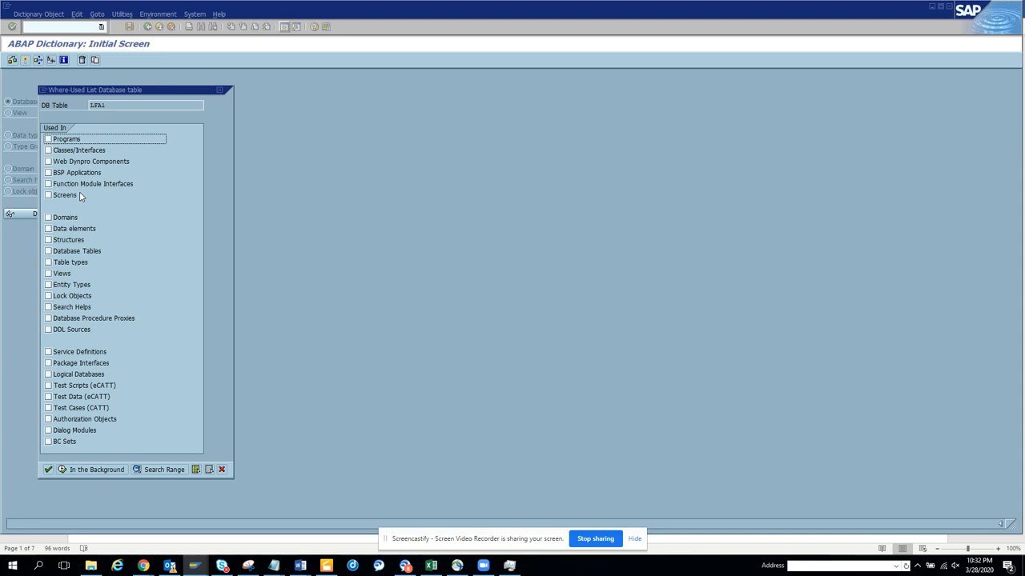
mouse_move(88, 263)
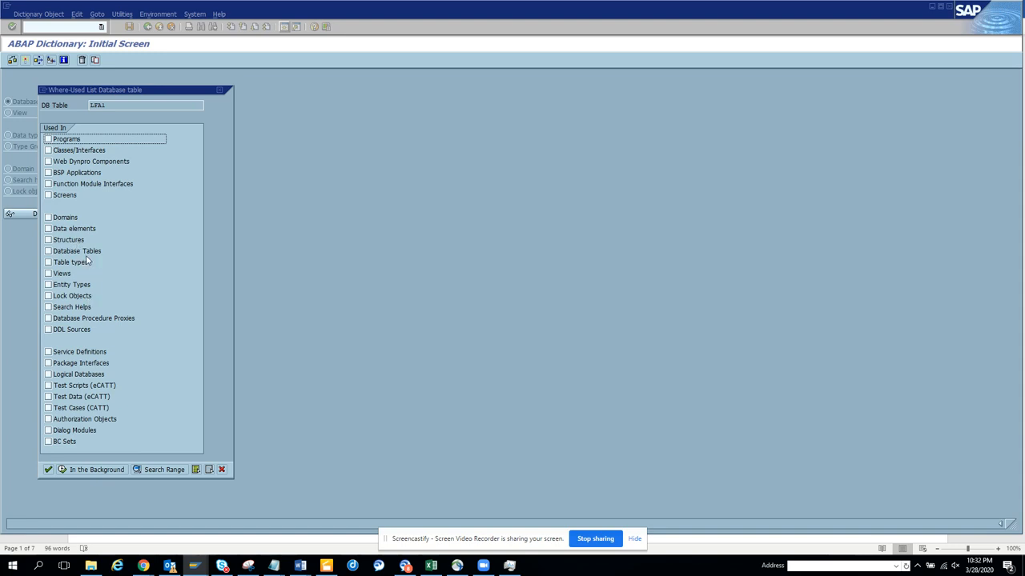
mouse_move(246, 118)
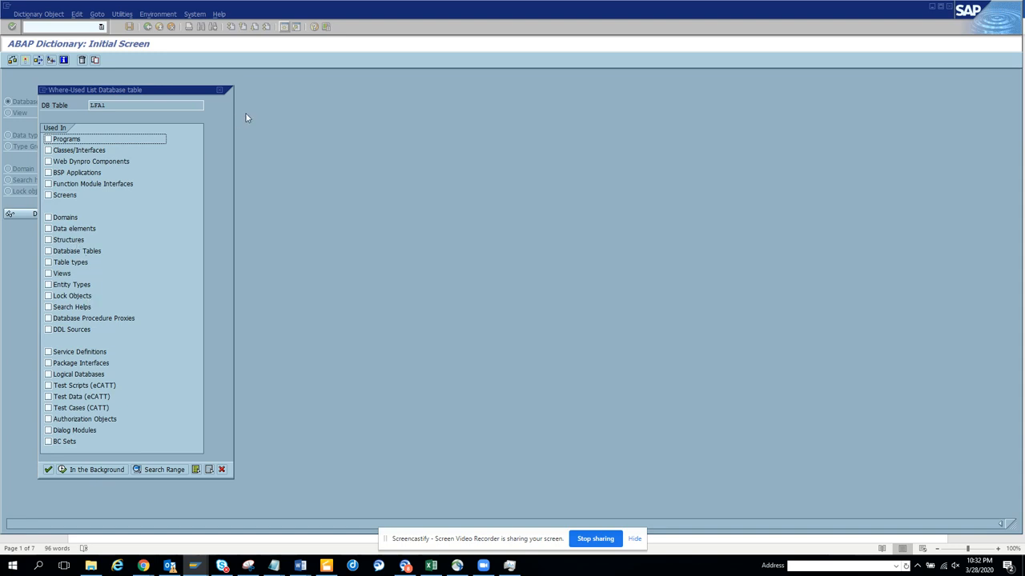
mouse_move(112, 279)
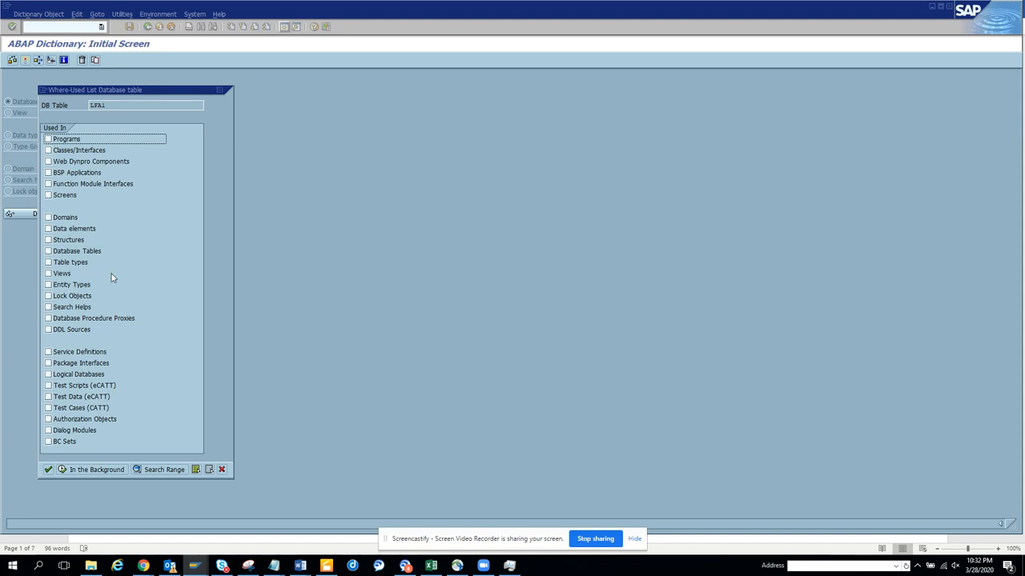
mouse_move(77, 357)
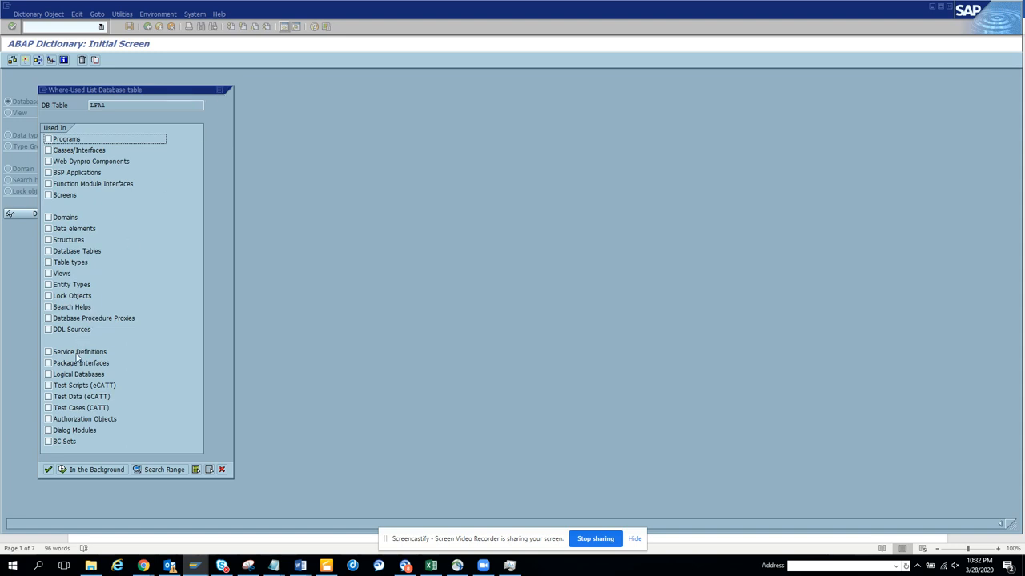
left_click(48, 352)
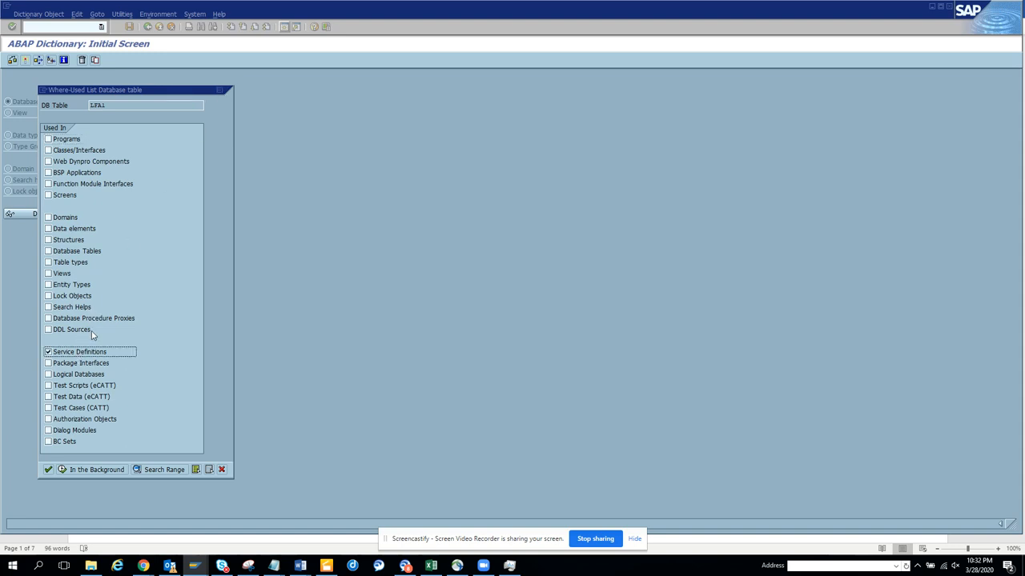
left_click(48, 330)
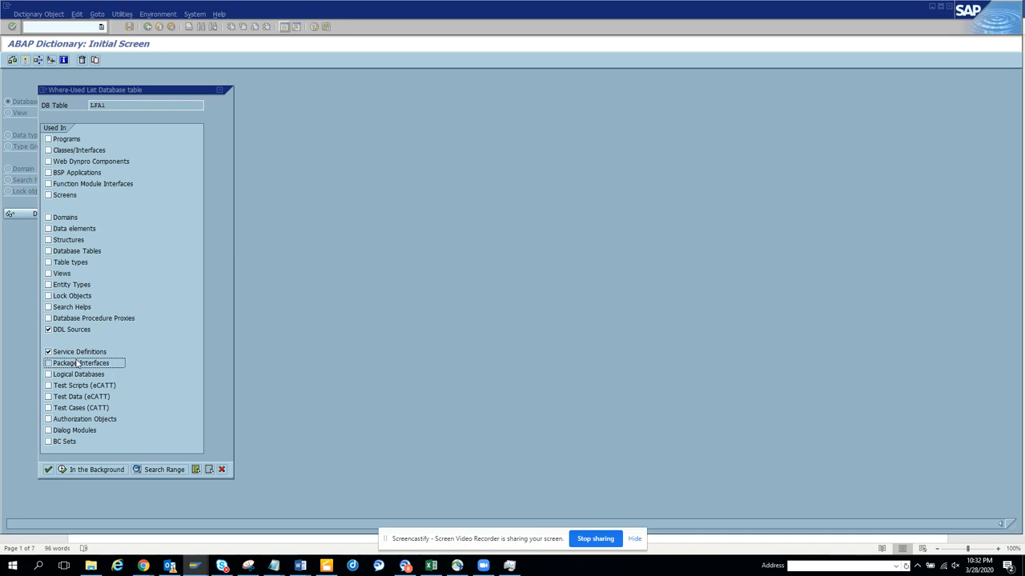
left_click(48, 361)
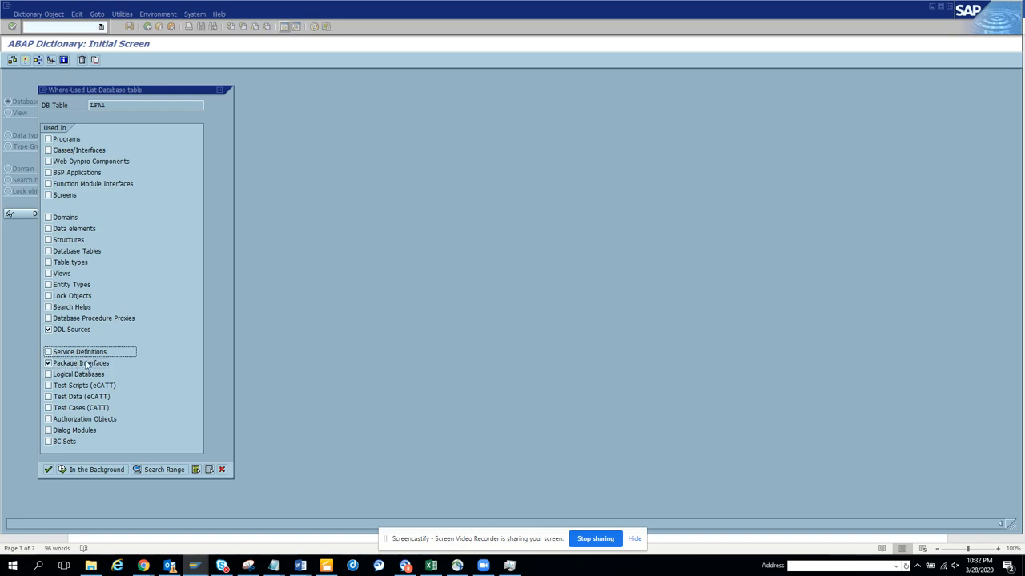
left_click(48, 362)
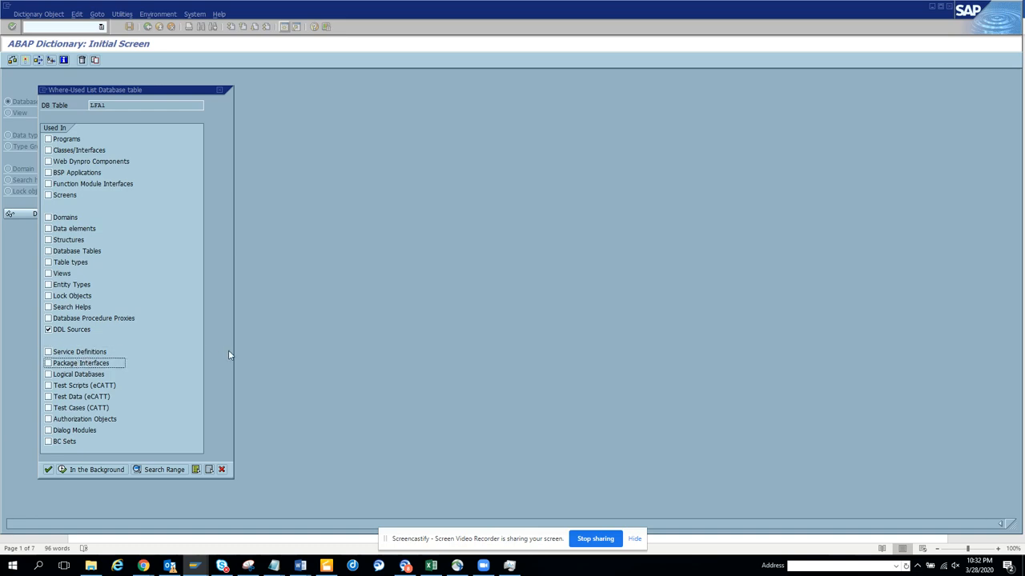
left_click(300, 566)
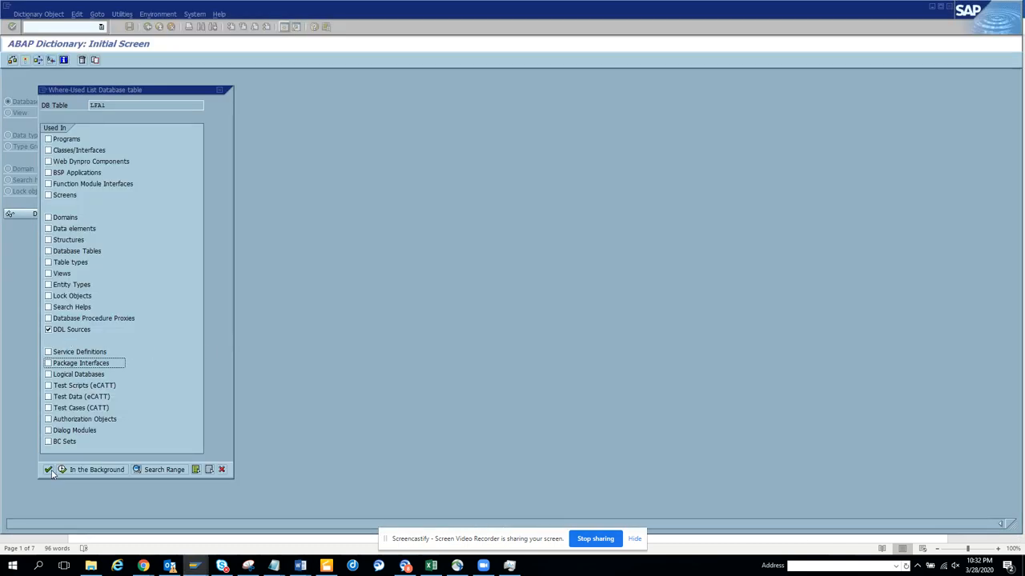
Run the where-used search, yielding one DDL source hit.
left_click(48, 471)
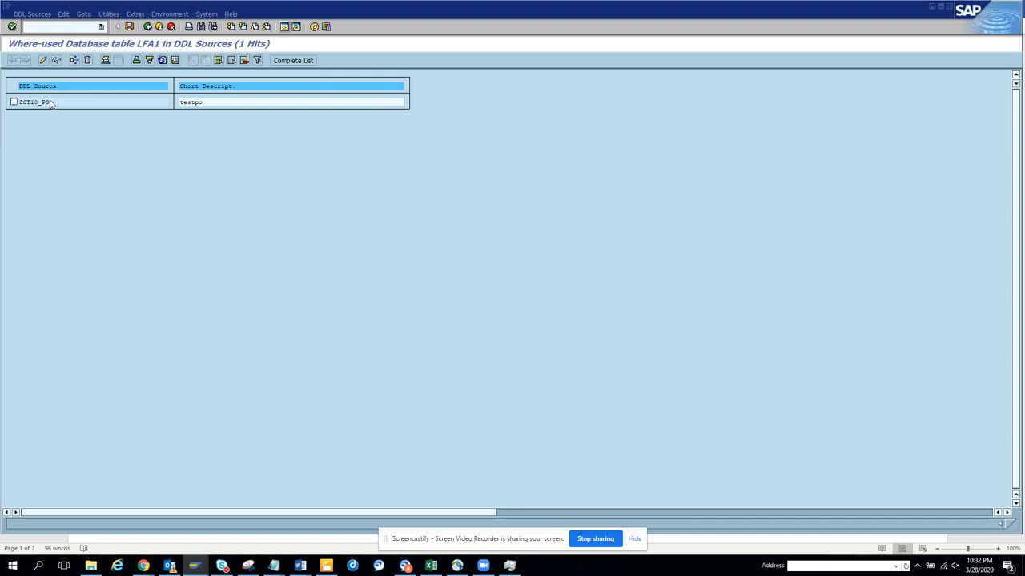
Display the found DDL source and select its sqlViewName value ZST10SQL_VIEW.
double_click(36, 102)
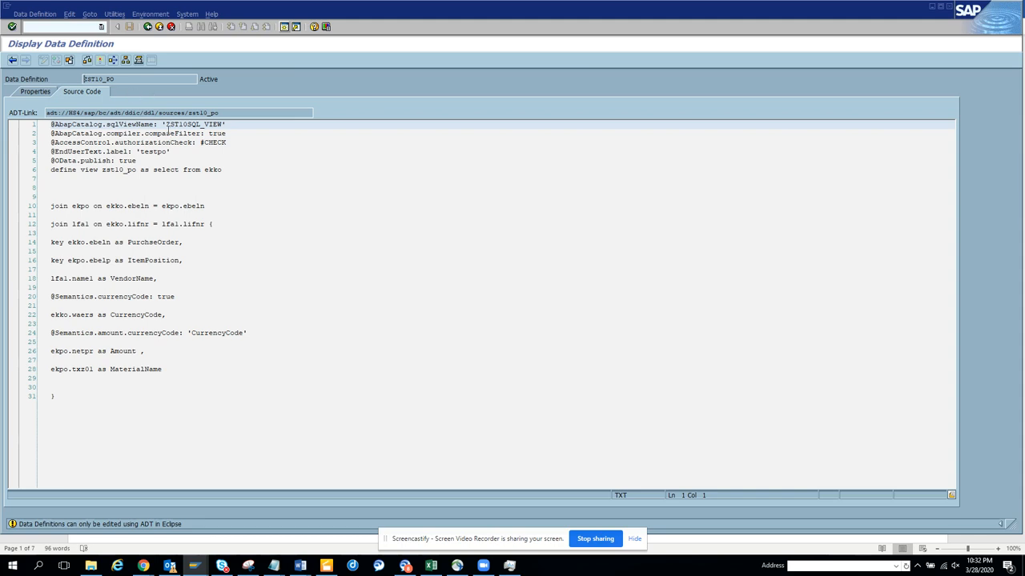
double_click(172, 125)
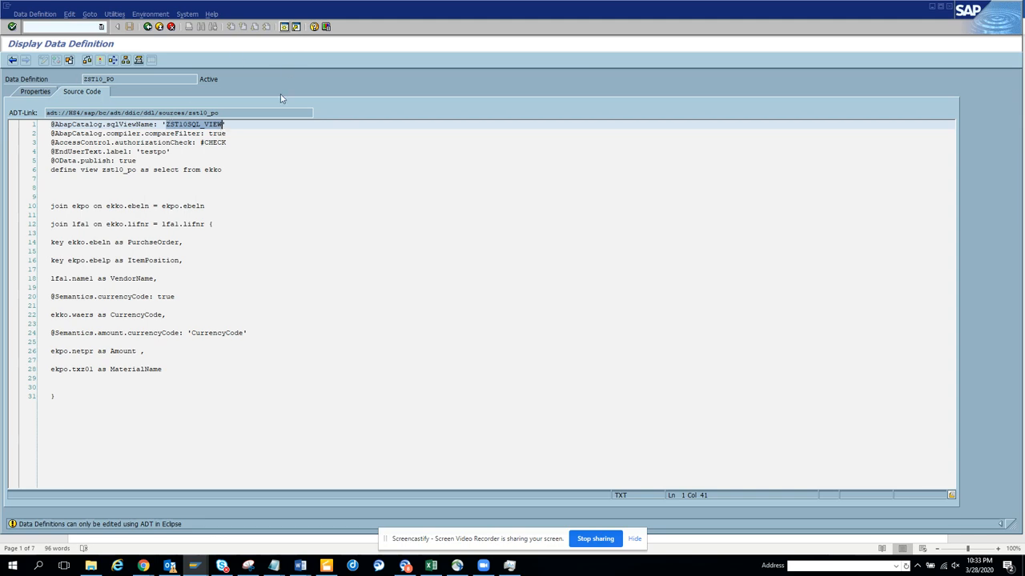
In the SE16 session, query ZST10SQL_VIEW and execute to list its rows.
key("alt+tab")
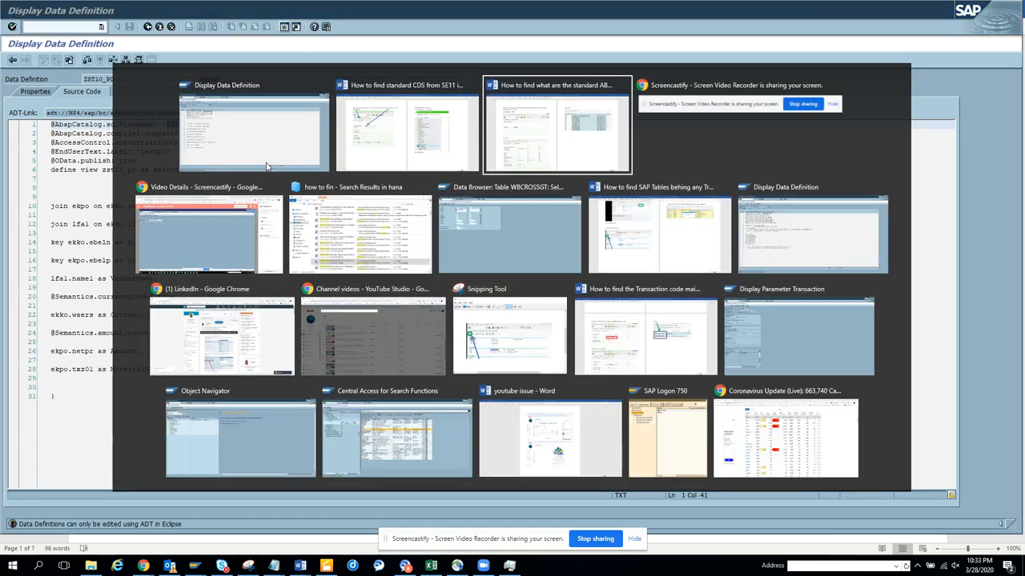
left_click(509, 232)
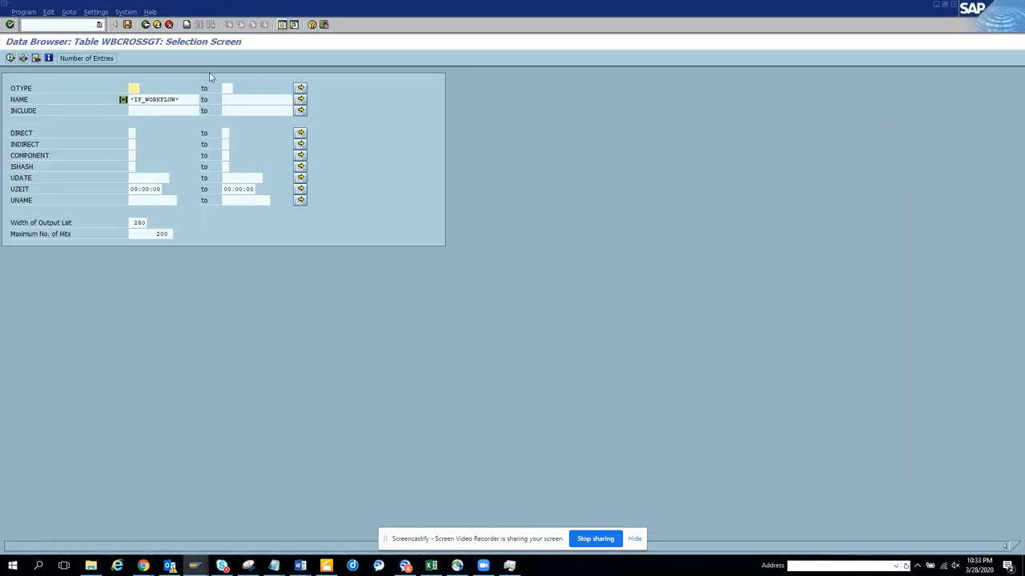
left_click(147, 24)
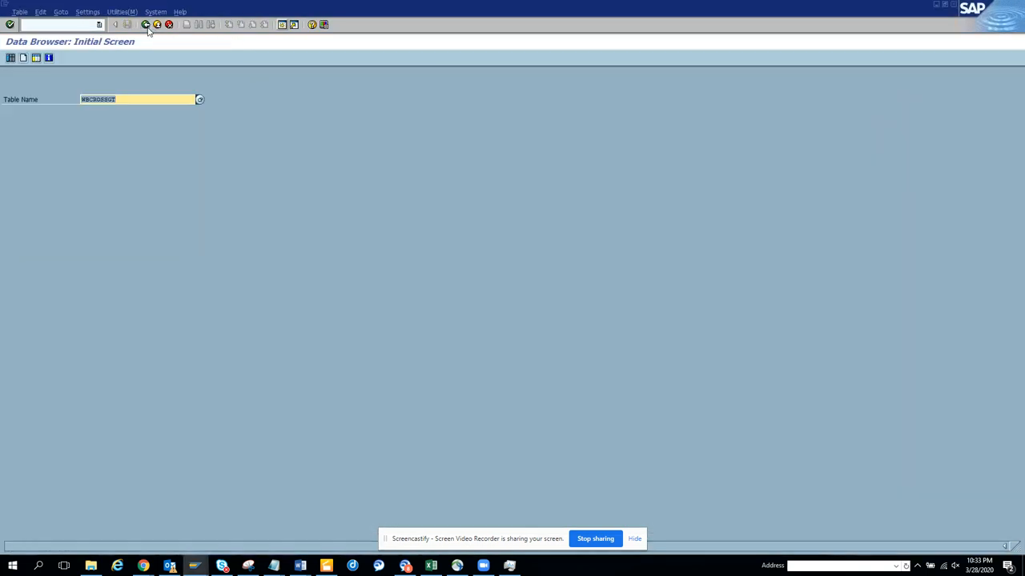
left_click(145, 24)
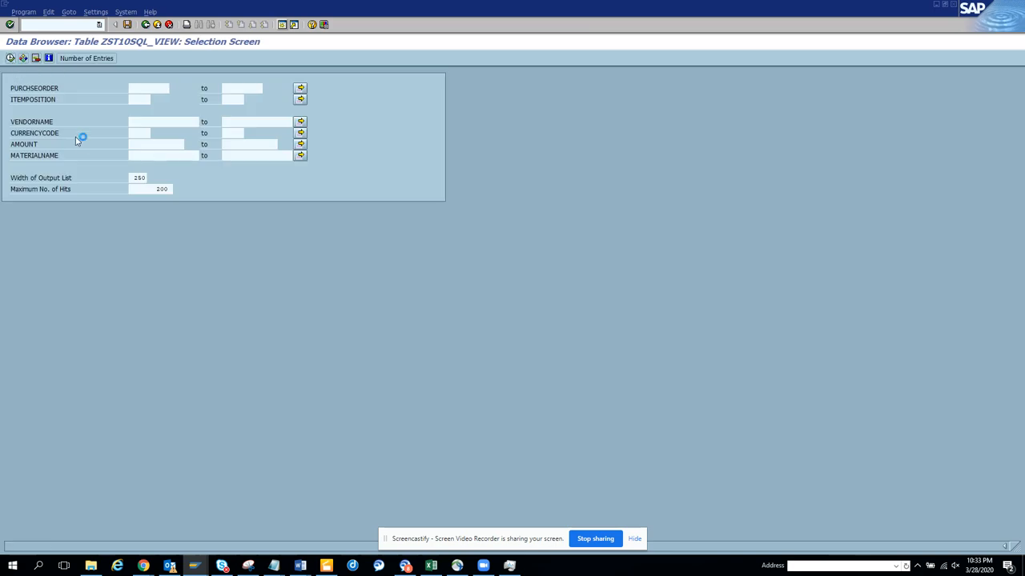
left_click(9, 57)
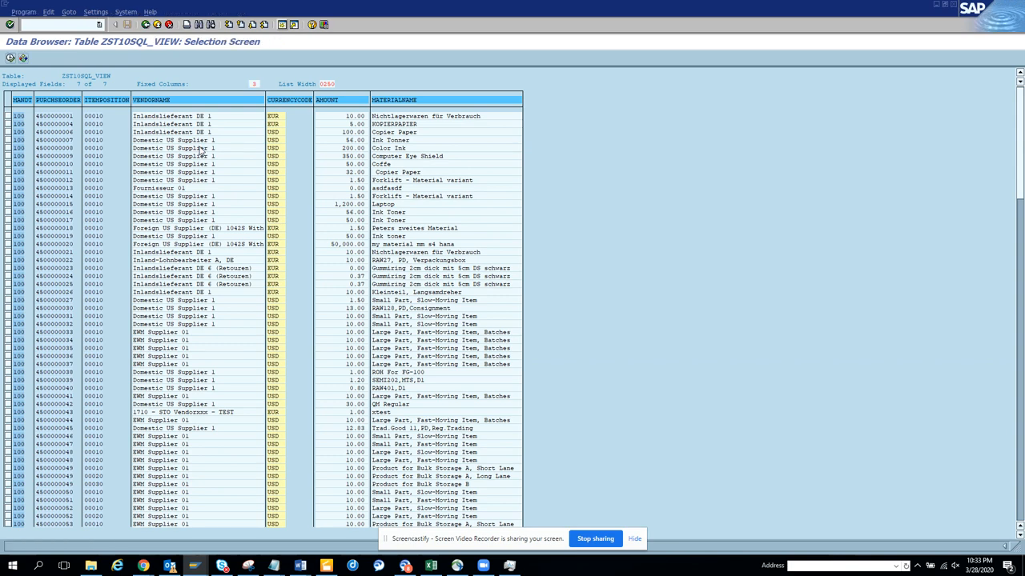
Back in SE11, confirm the where-used dialog again and redisplay the DDL source hit.
key("alt+tab")
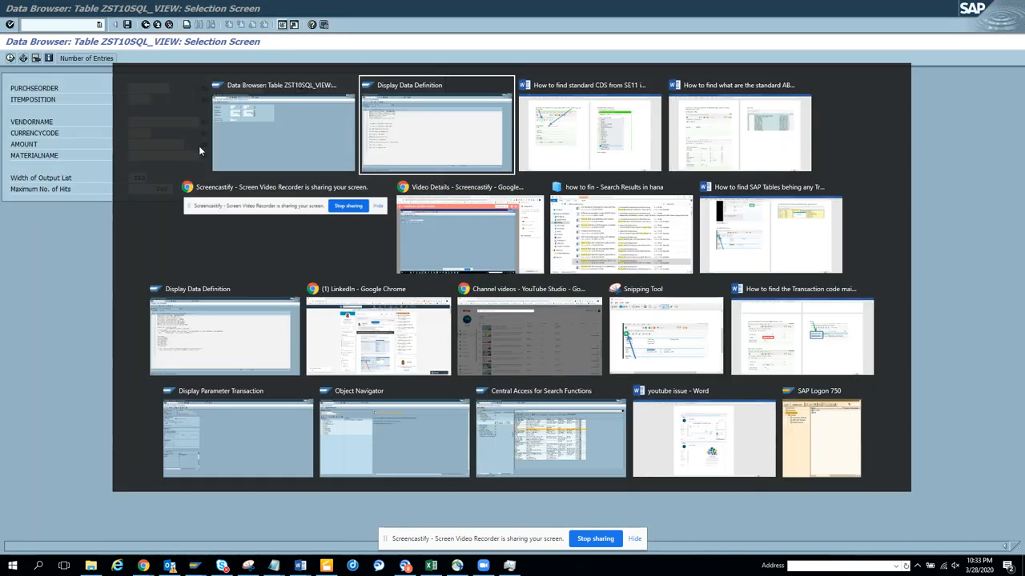
left_click(436, 128)
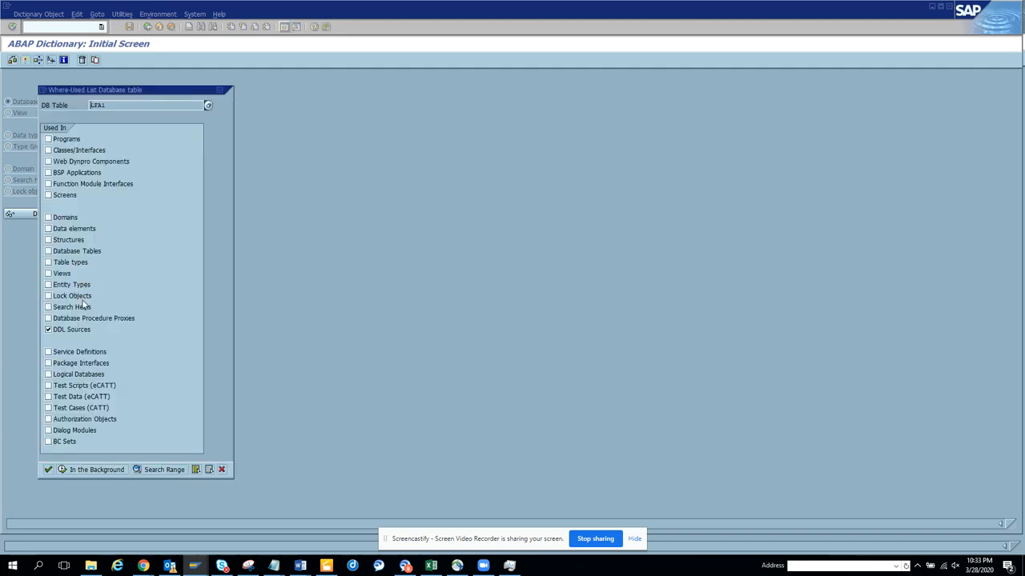
mouse_move(292, 339)
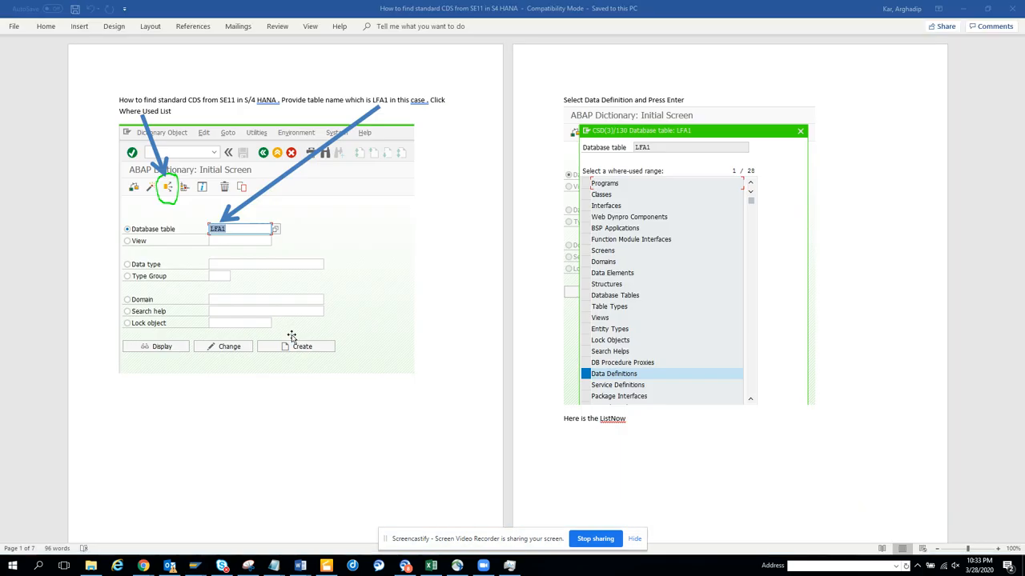
mouse_move(675, 373)
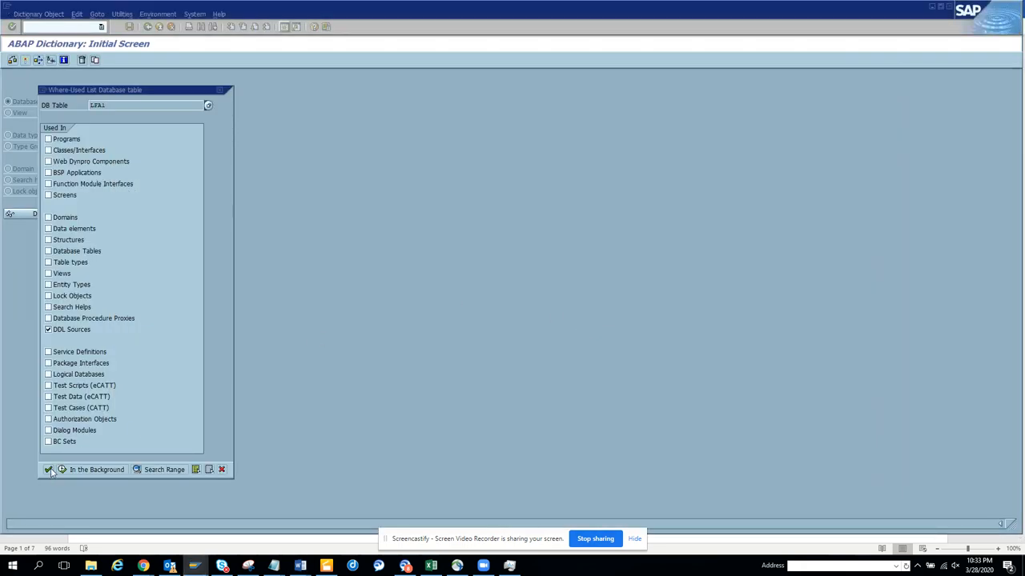
left_click(48, 471)
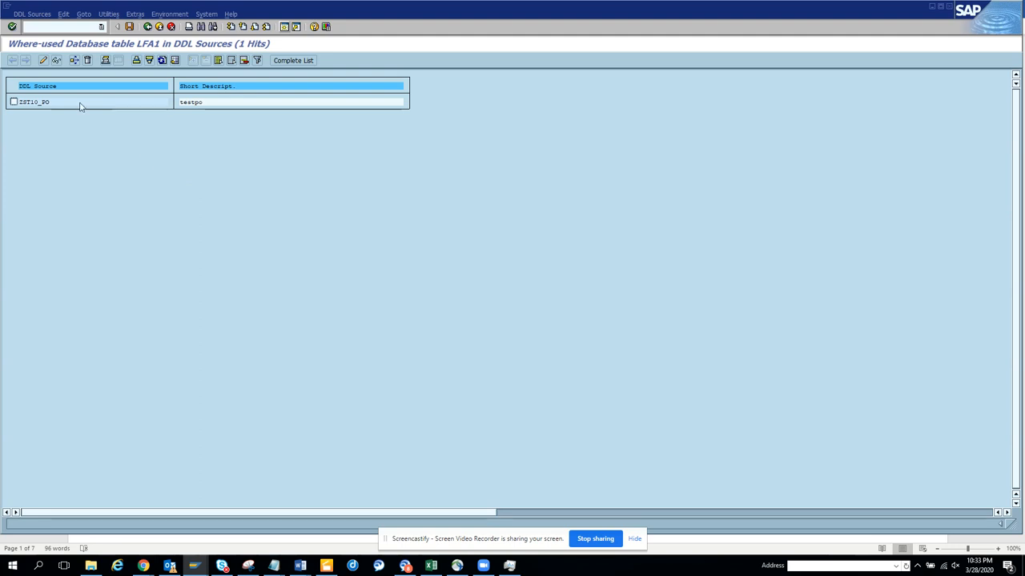
mouse_move(48, 108)
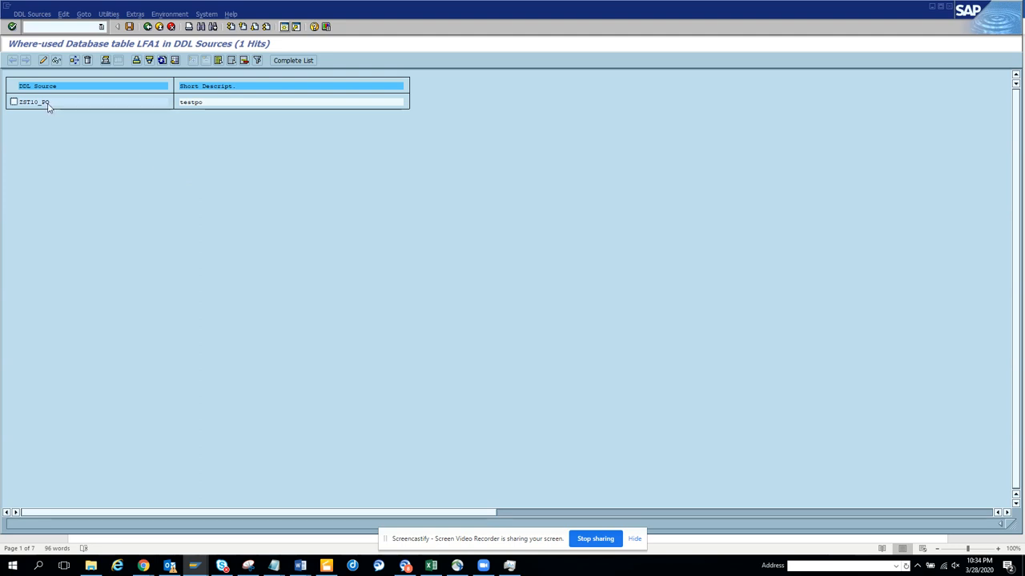
double_click(35, 103)
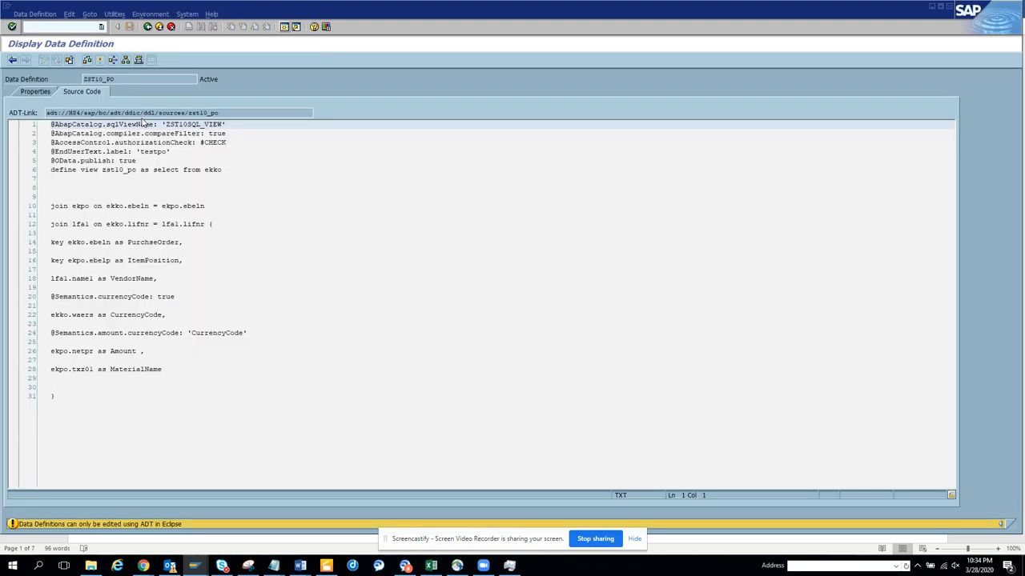